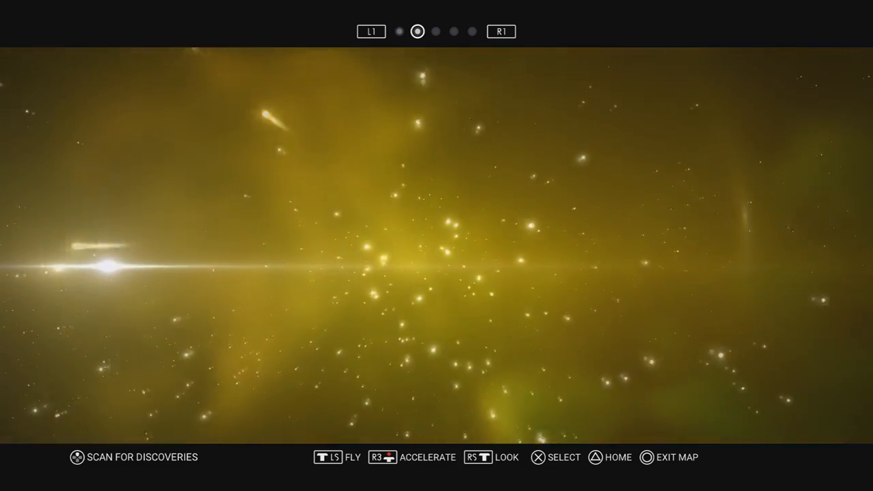
Select the Irishibushi-Izlyun system in the Yumilculomaz Adjunct to show its info panel.
left_click(431, 248)
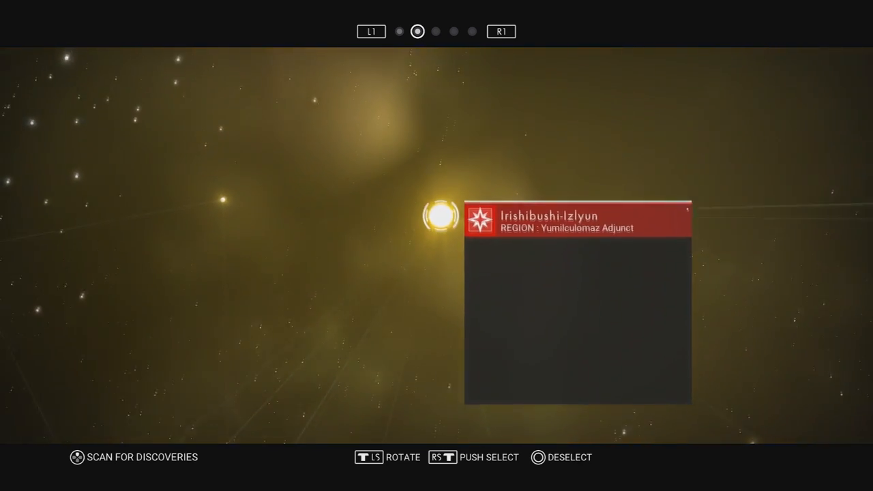
Deselect the system, inspect Hachegorsko-Elyo's details (too far to jump), then resume flying.
left_click(435, 215)
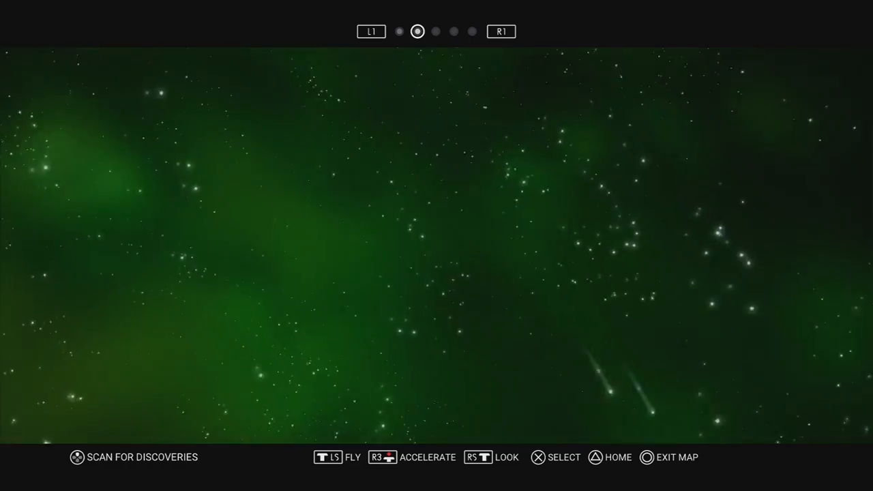
mouse_move(436, 245)
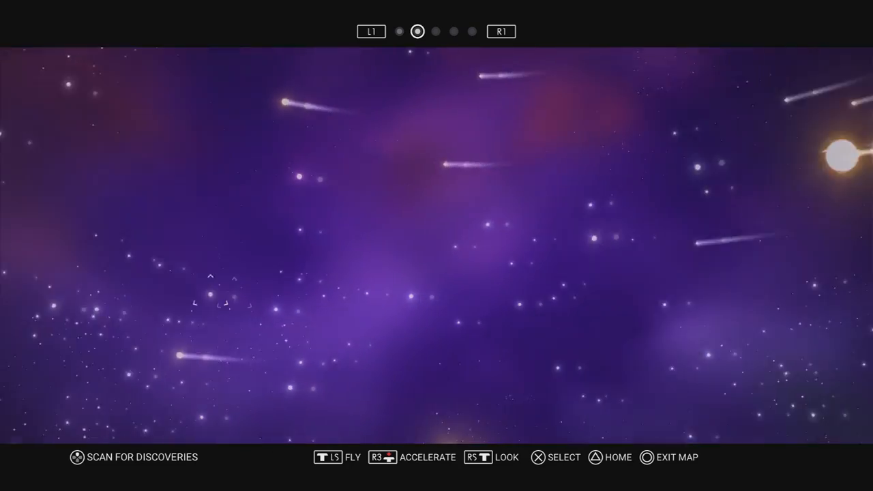
left_click(428, 278)
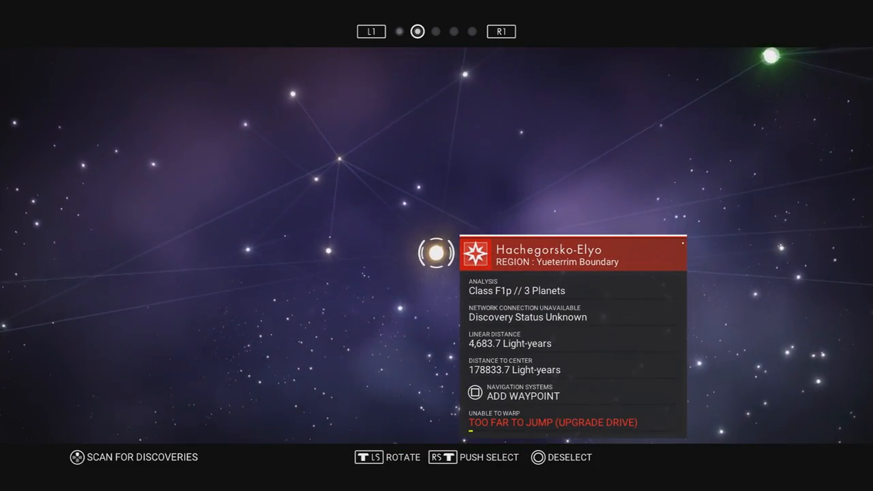
key("circle")
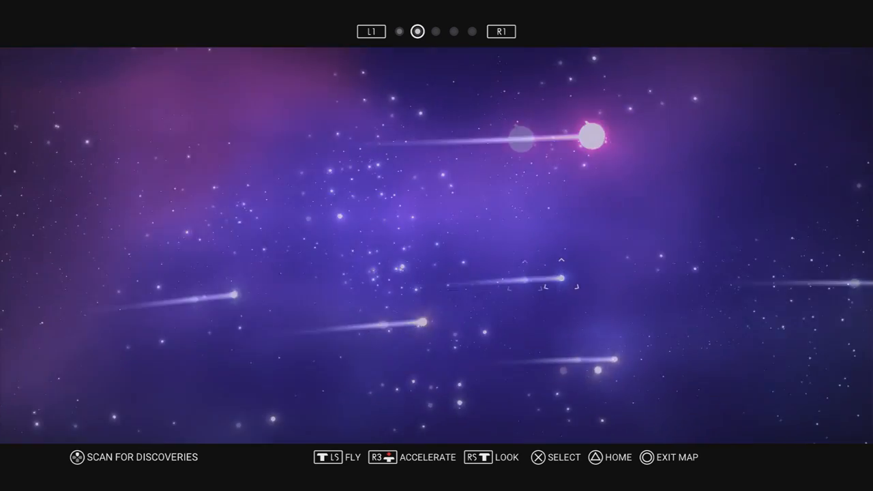